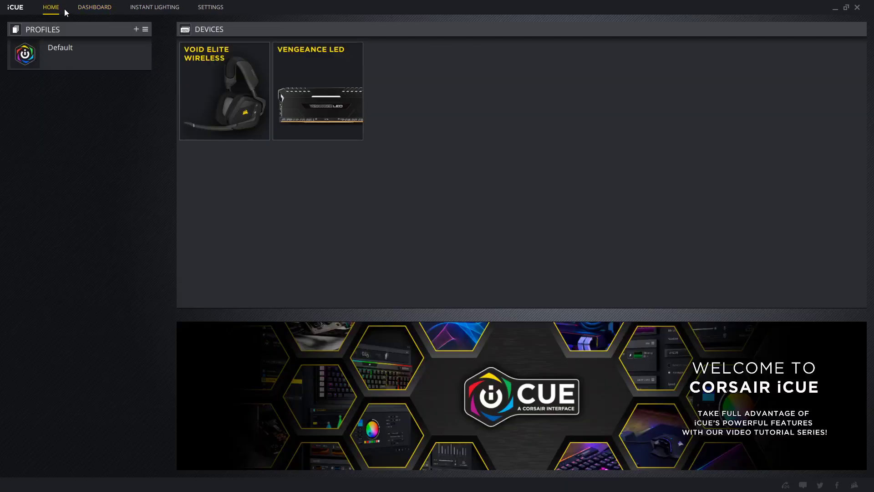
{"action": "mouse_move", "coordinate": [48, 20]}
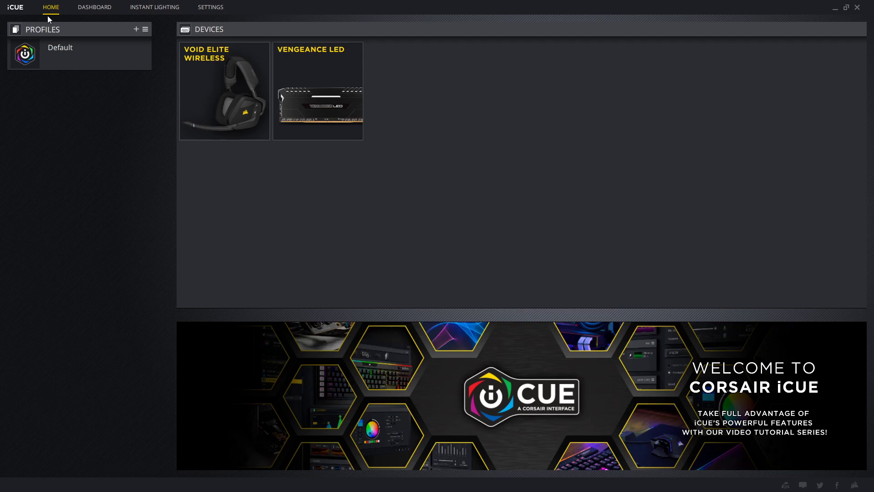
- Go to the VOID ELITE WIRELESS device page from the Home device list
{"action": "left_click", "coordinate": [224, 92]}
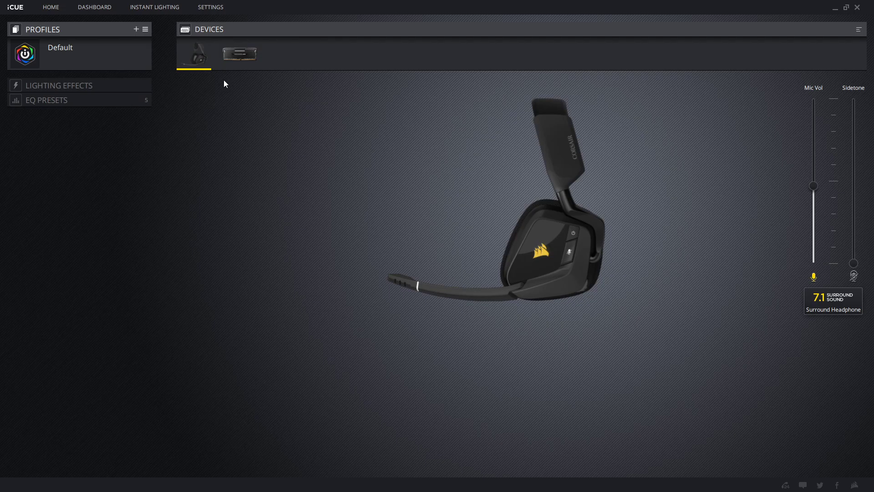
- View the headset's EQ presets, then show the Temperature lighting effect editor
{"action": "left_click", "coordinate": [46, 100]}
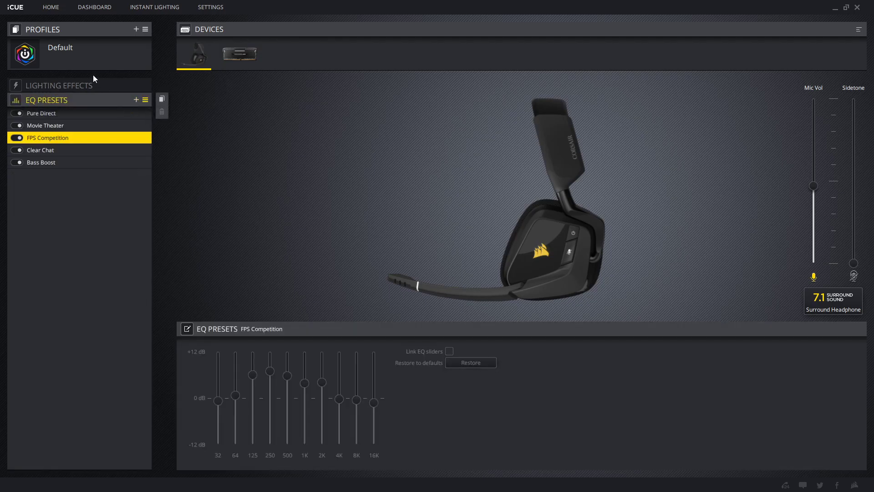
{"action": "left_click", "coordinate": [58, 84]}
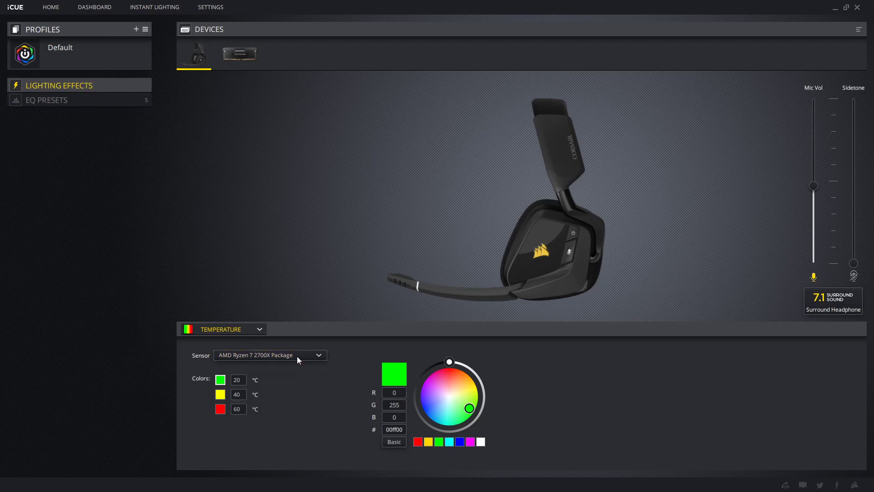
{"action": "mouse_move", "coordinate": [406, 455]}
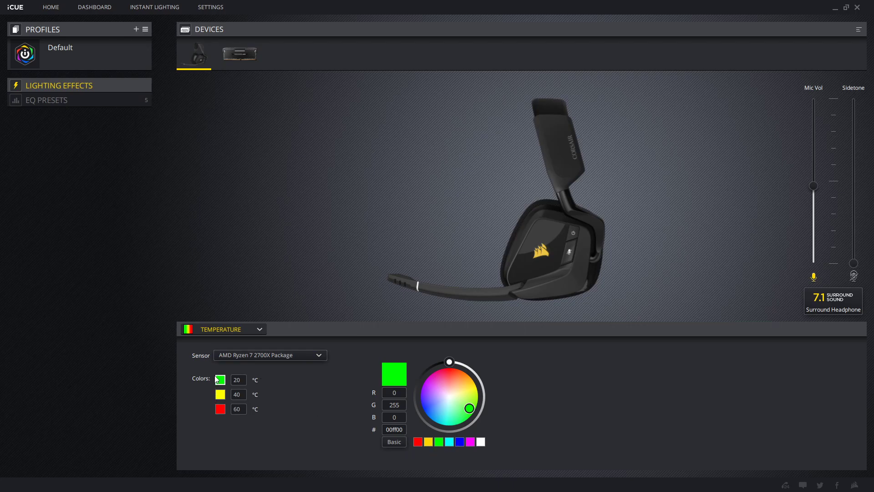
{"action": "mouse_move", "coordinate": [216, 419]}
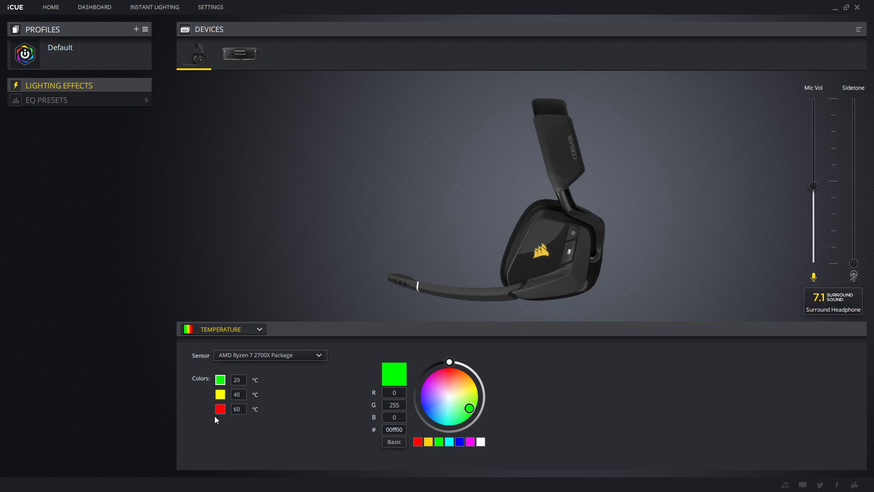
{"action": "mouse_move", "coordinate": [259, 351]}
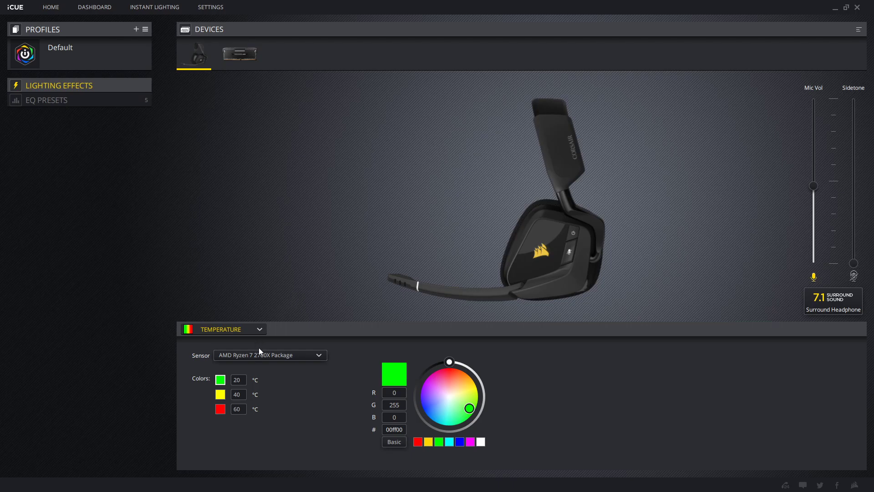
- Change the Temperature effect sensor from Ryzen CPU to GTX 1070, then the ASUSTeK ROG STRIX sensor
{"action": "left_click", "coordinate": [270, 356]}
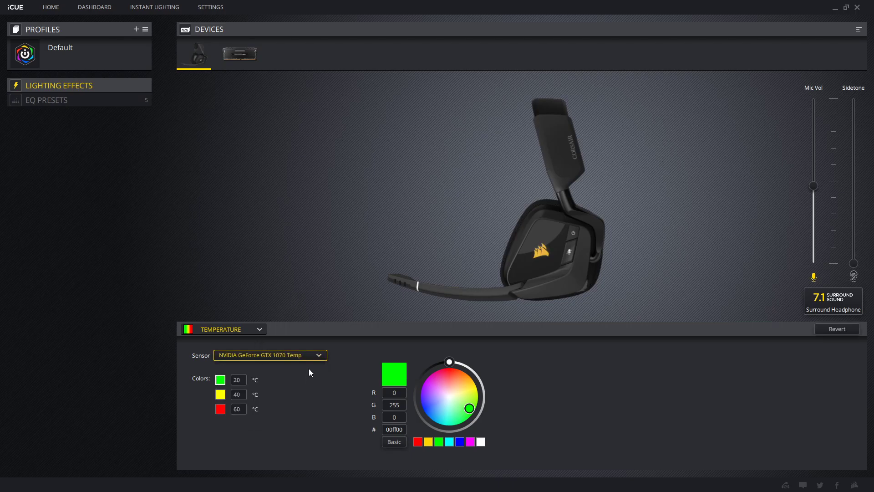
{"action": "left_click", "coordinate": [269, 355]}
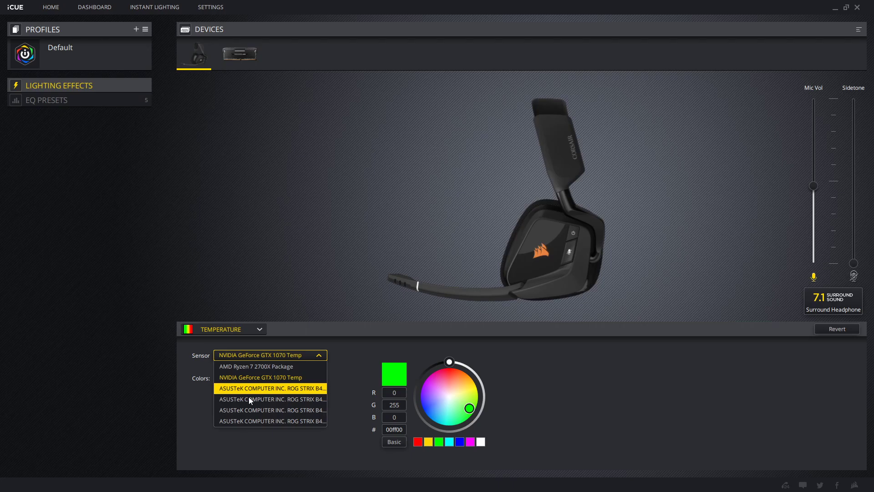
{"action": "mouse_move", "coordinate": [252, 398]}
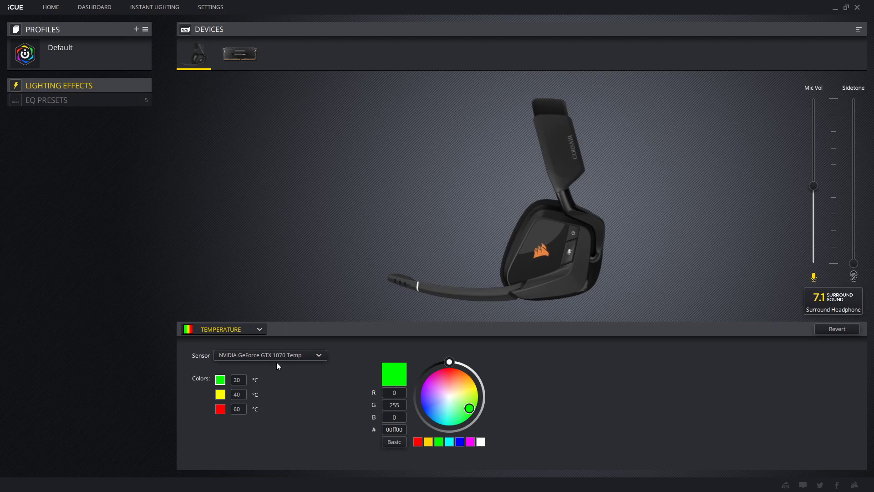
{"action": "left_click", "coordinate": [269, 354]}
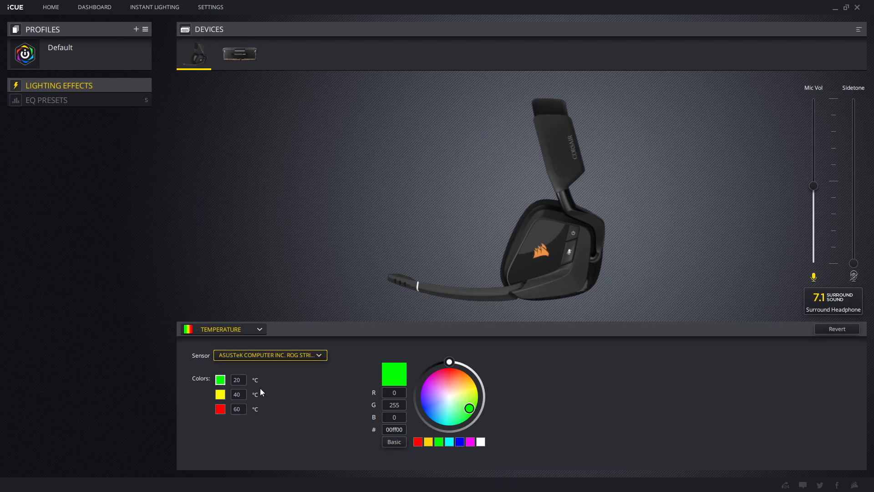
{"action": "left_click", "coordinate": [221, 329]}
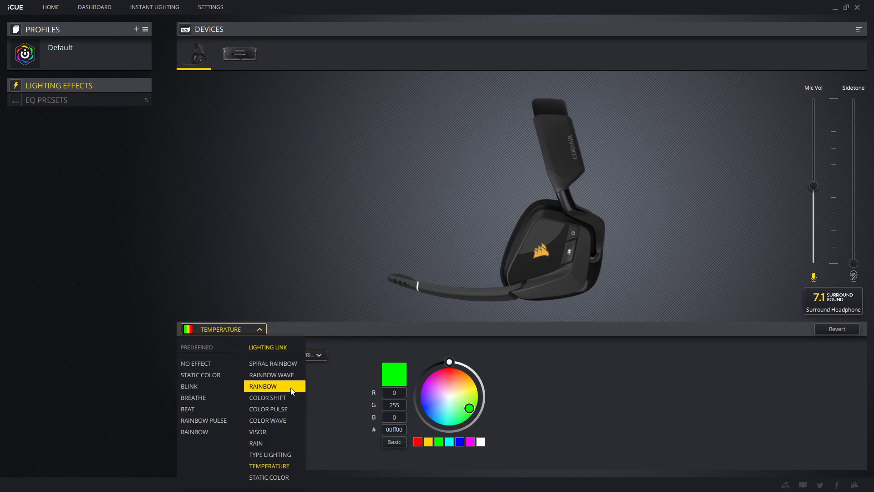
- Switch the headset lighting to Type Lighting, then reconsider for a static white colour
{"action": "left_click", "coordinate": [269, 454]}
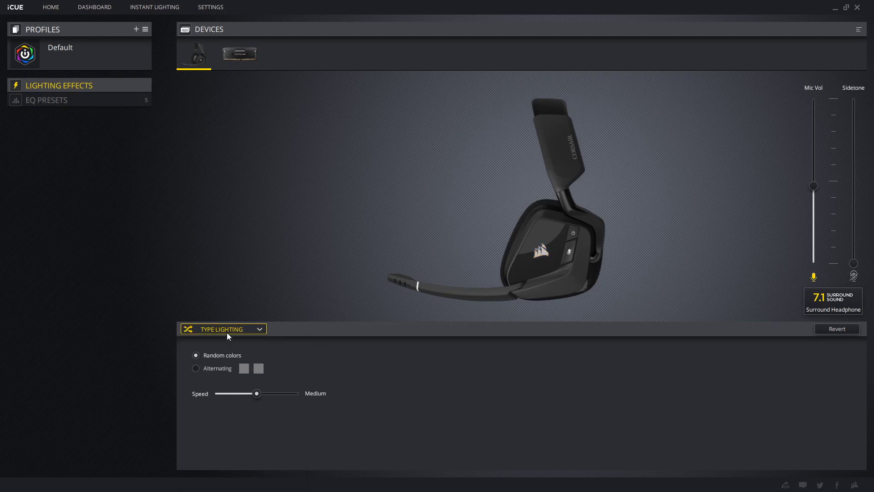
{"action": "left_click", "coordinate": [223, 329]}
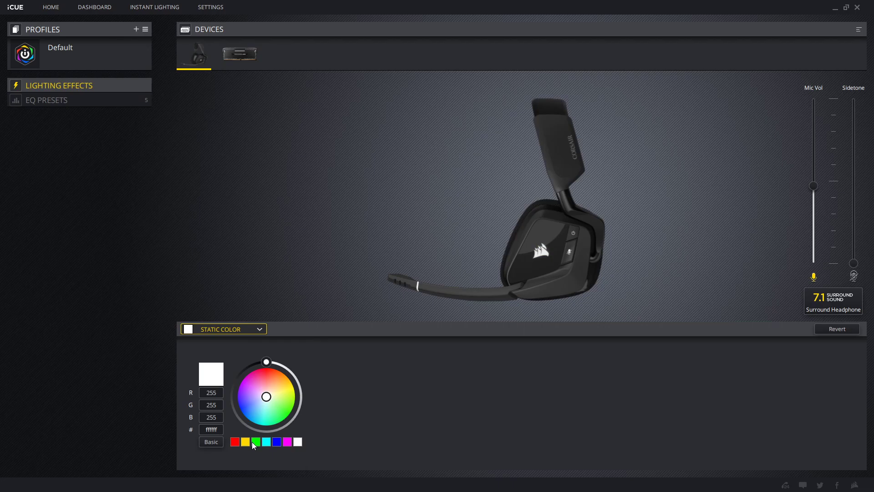
{"action": "mouse_move", "coordinate": [237, 63]}
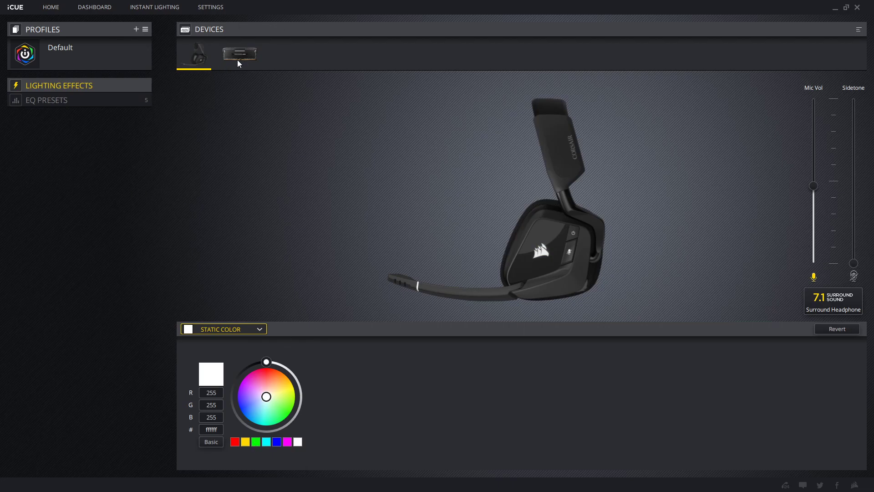
{"action": "mouse_move", "coordinate": [123, 21]}
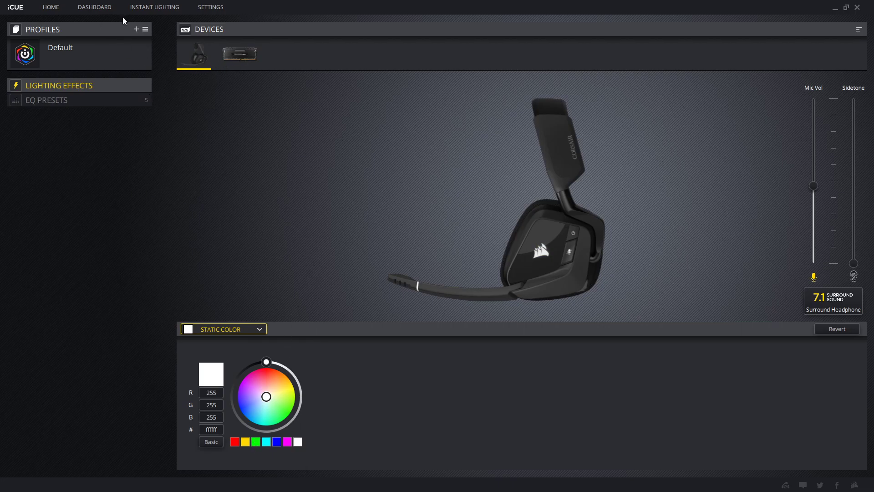
{"action": "mouse_move", "coordinate": [109, 37]}
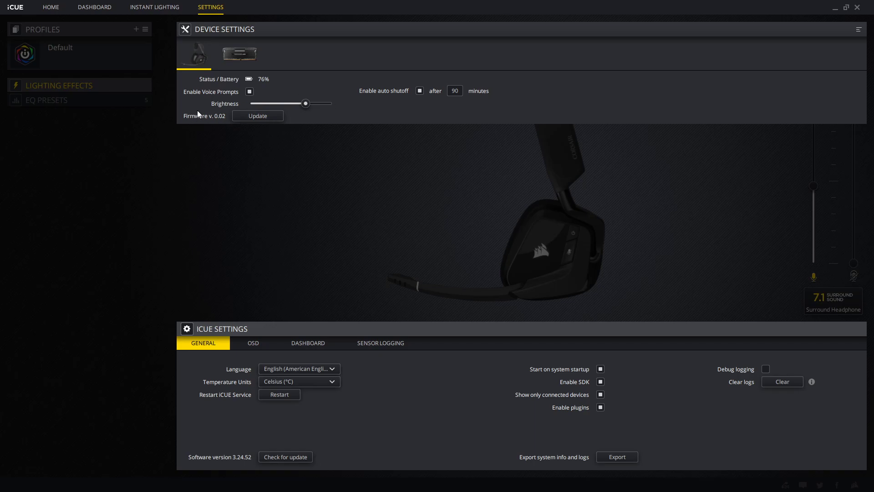
{"action": "mouse_move", "coordinate": [199, 103]}
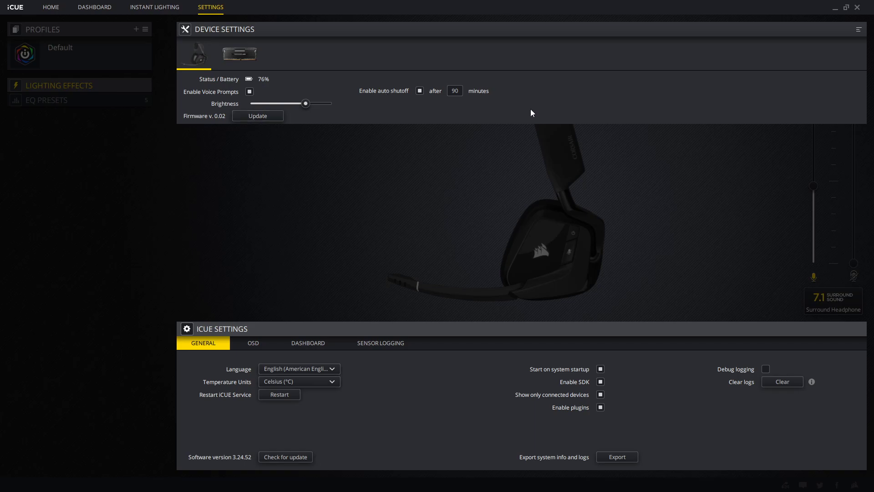
{"action": "mouse_move", "coordinate": [440, 120]}
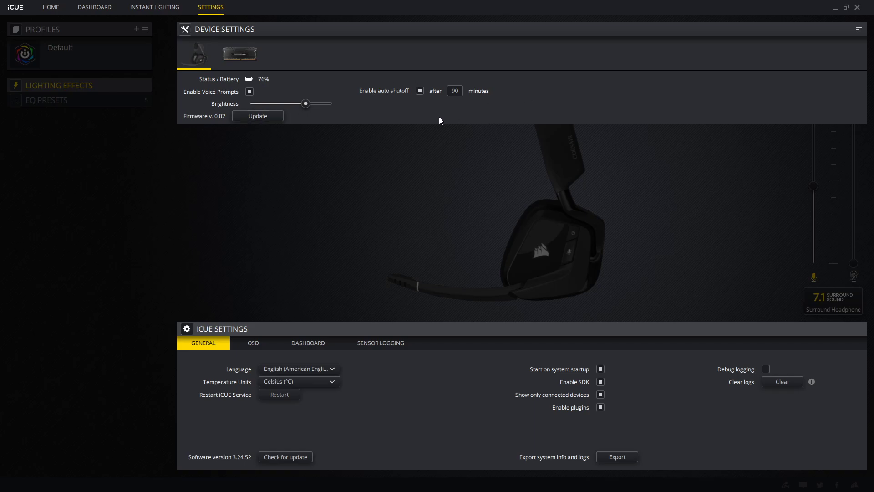
{"action": "mouse_move", "coordinate": [414, 211]}
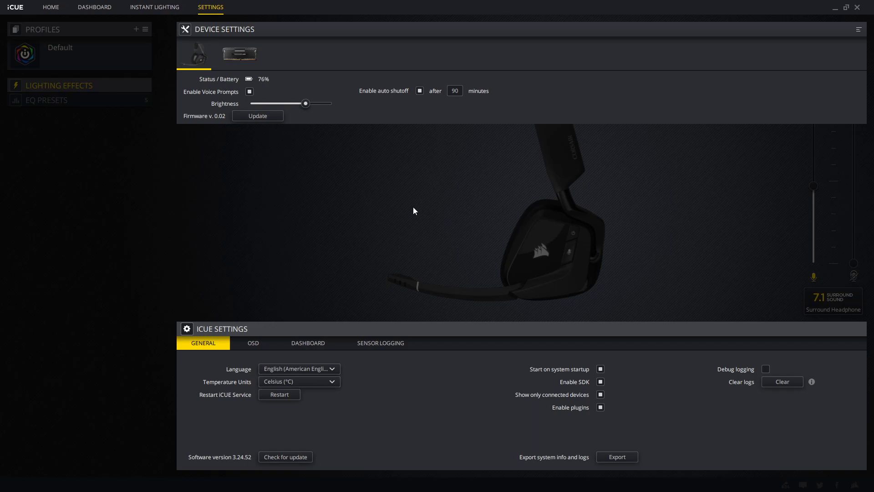
{"action": "mouse_move", "coordinate": [276, 341]}
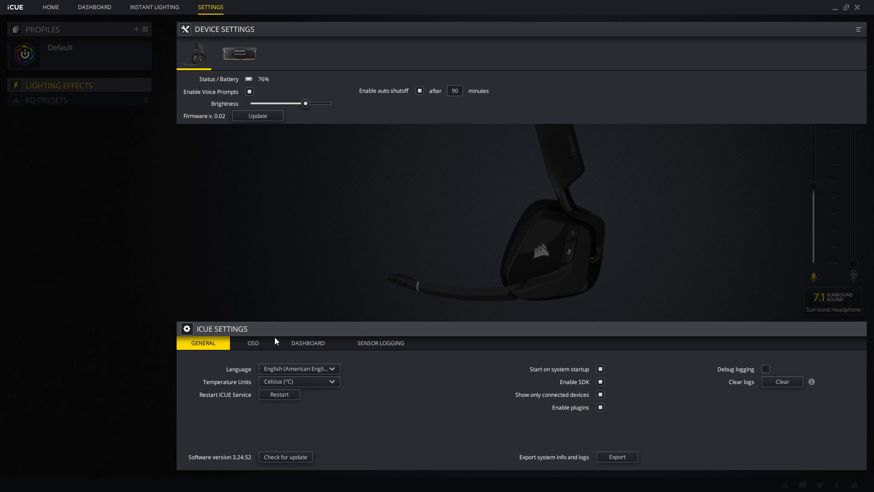
- View the Dashboard preferences in Settings, then go back to the headset's static white lighting
{"action": "left_click", "coordinate": [307, 343]}
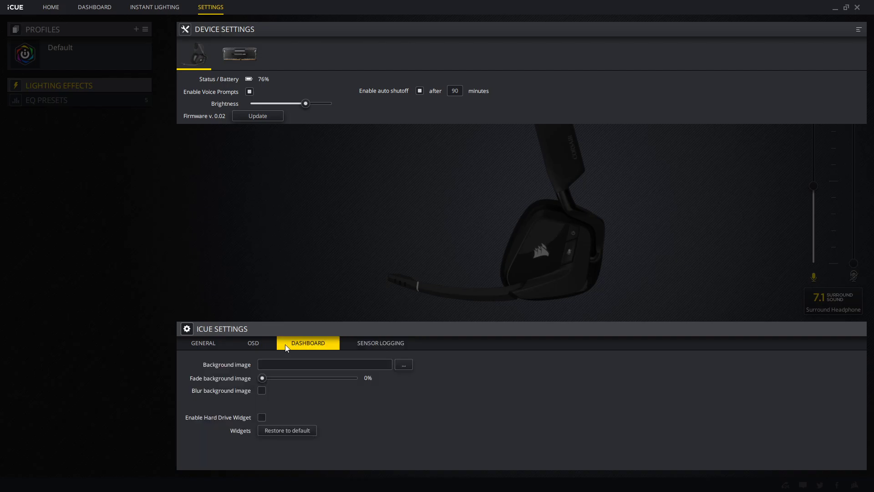
{"action": "left_click", "coordinate": [58, 85]}
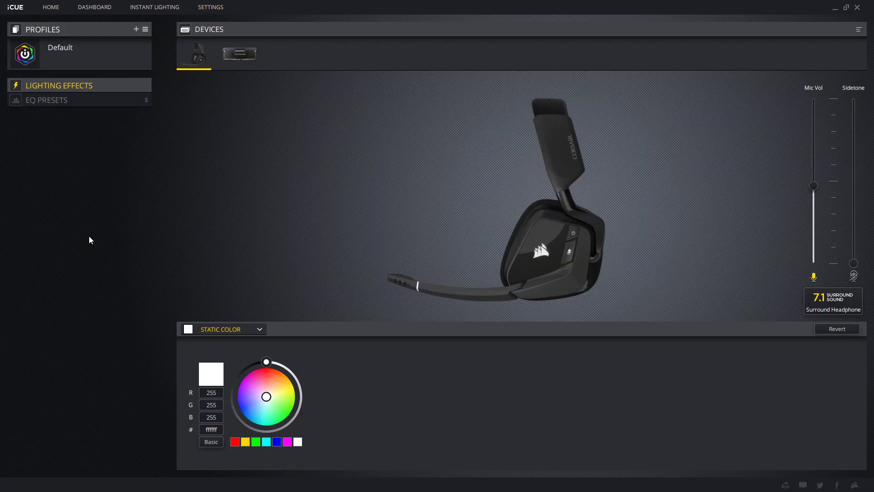
{"action": "mouse_move", "coordinate": [102, 38]}
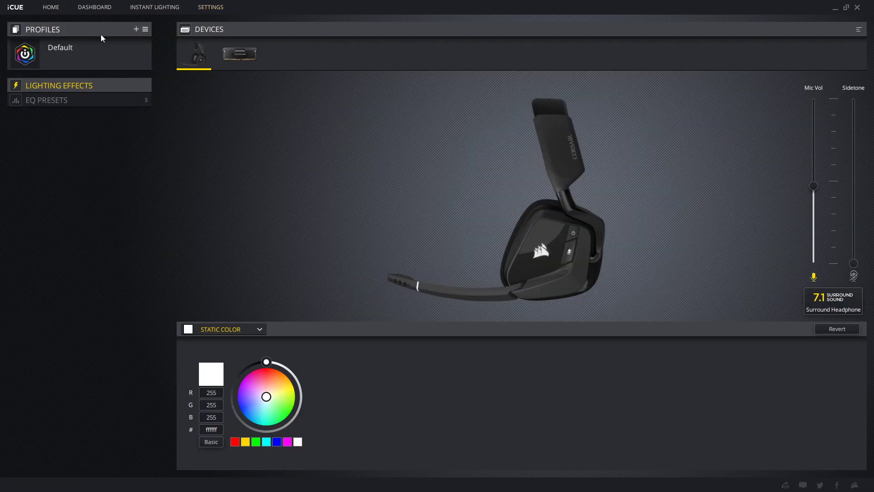
- Show the Dashboard with FPS Competition EQ, battery, GPU, CPU, RAM and motherboard readings
{"action": "left_click", "coordinate": [94, 6]}
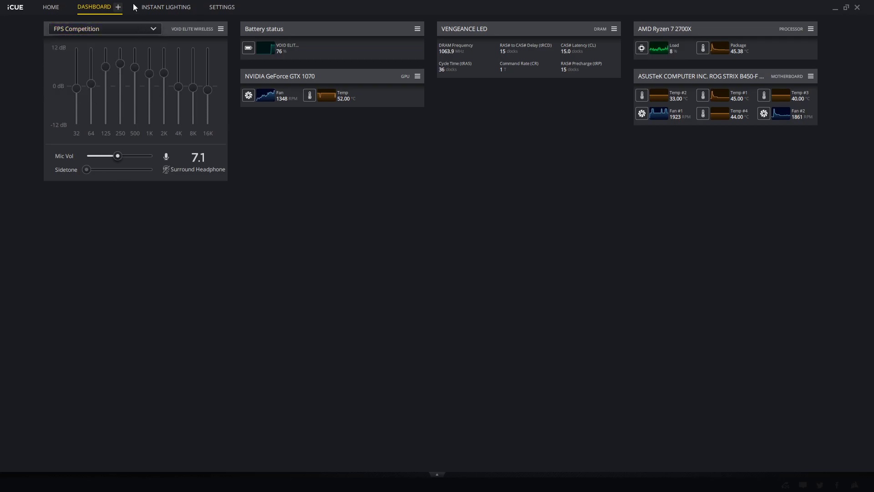
{"action": "mouse_move", "coordinate": [107, 216]}
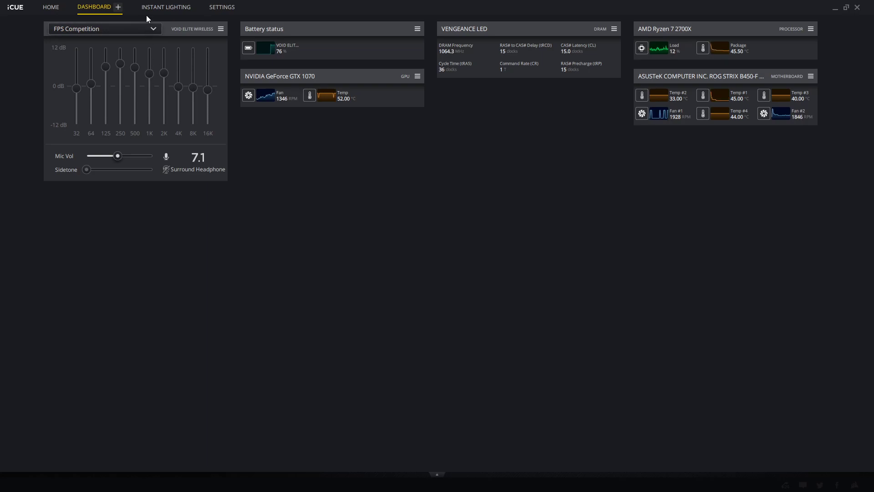
- Cycle through Home, Instant Lighting, Dashboard and Settings, ending on the Home device overview
{"action": "left_click", "coordinate": [50, 7]}
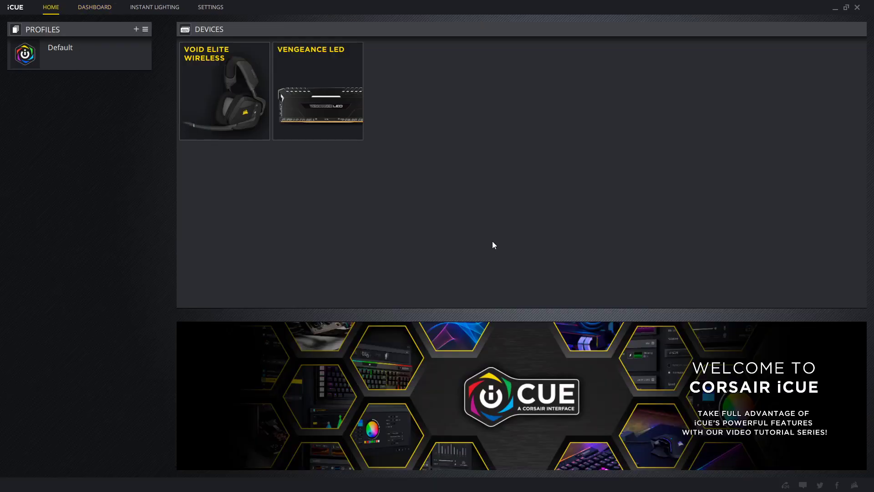
{"action": "left_click", "coordinate": [155, 7]}
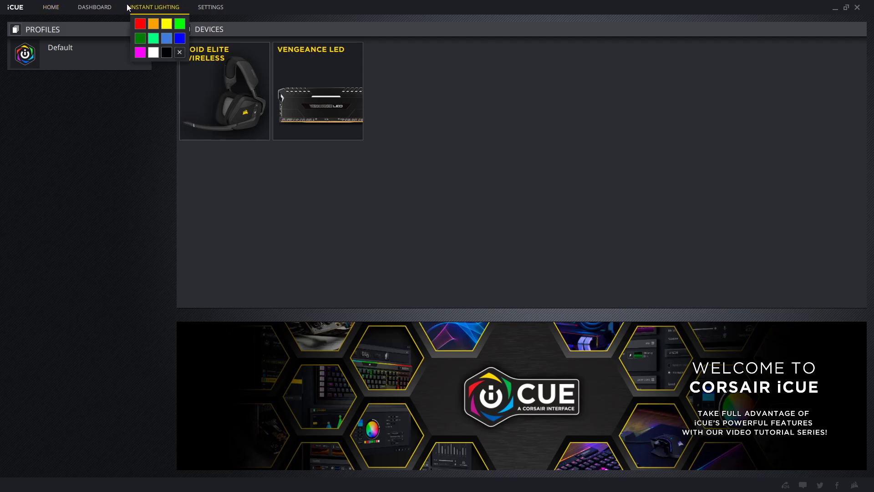
{"action": "left_click", "coordinate": [94, 7]}
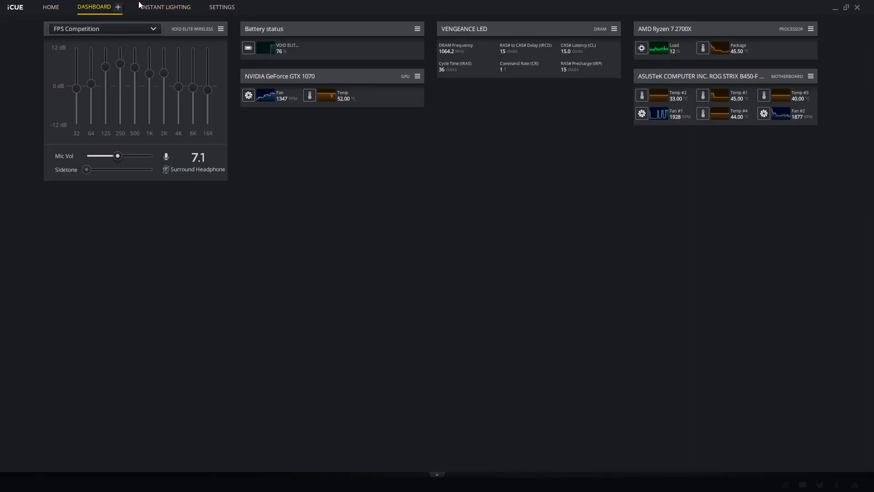
{"action": "left_click", "coordinate": [155, 6]}
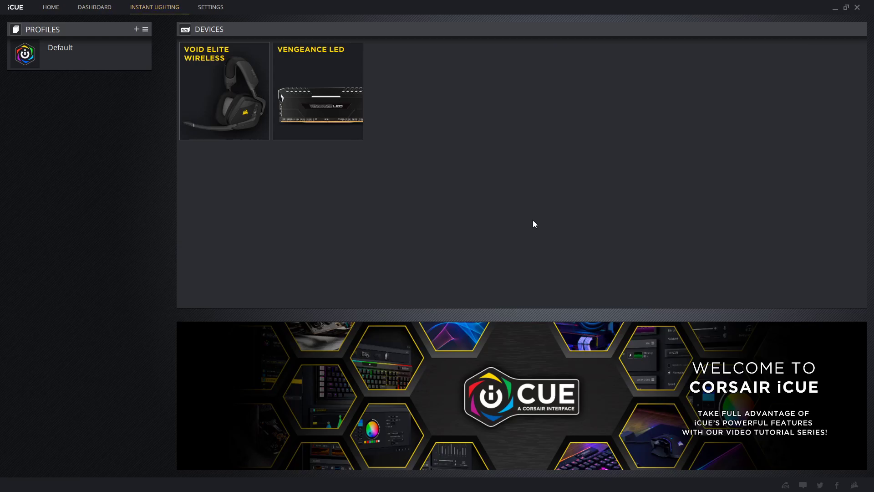
{"action": "left_click", "coordinate": [210, 6]}
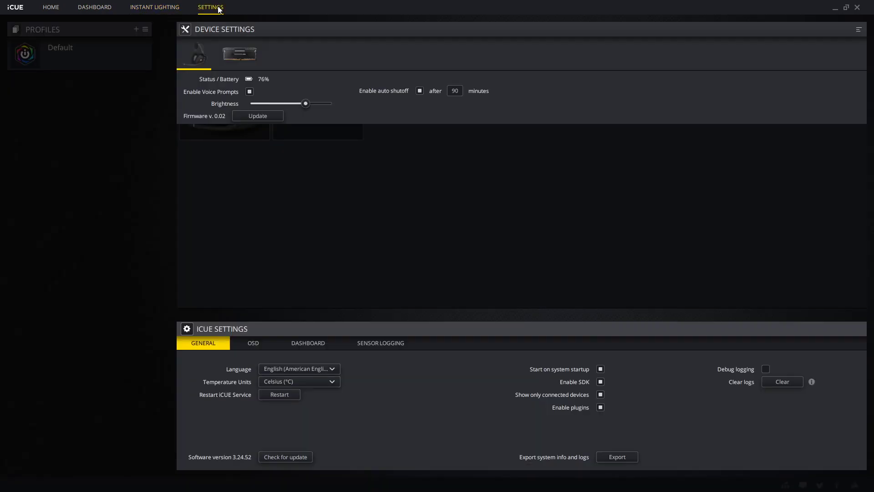
{"action": "left_click", "coordinate": [51, 6]}
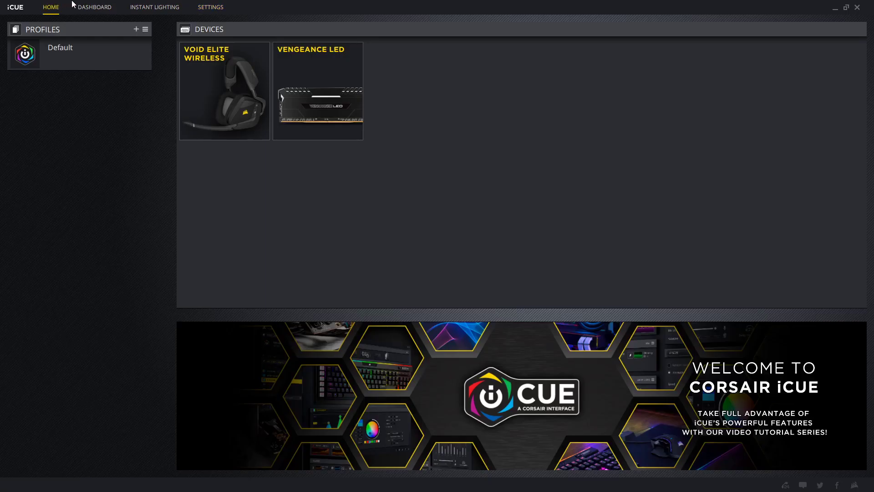
{"action": "mouse_move", "coordinate": [250, 454]}
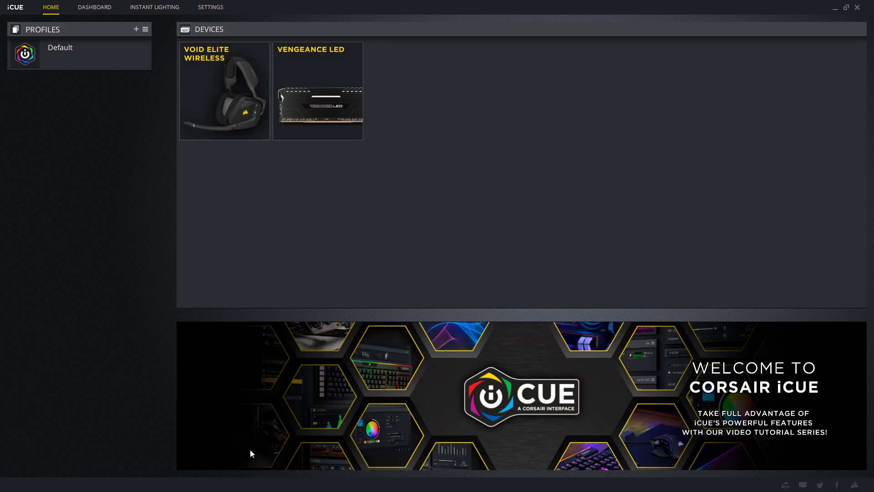